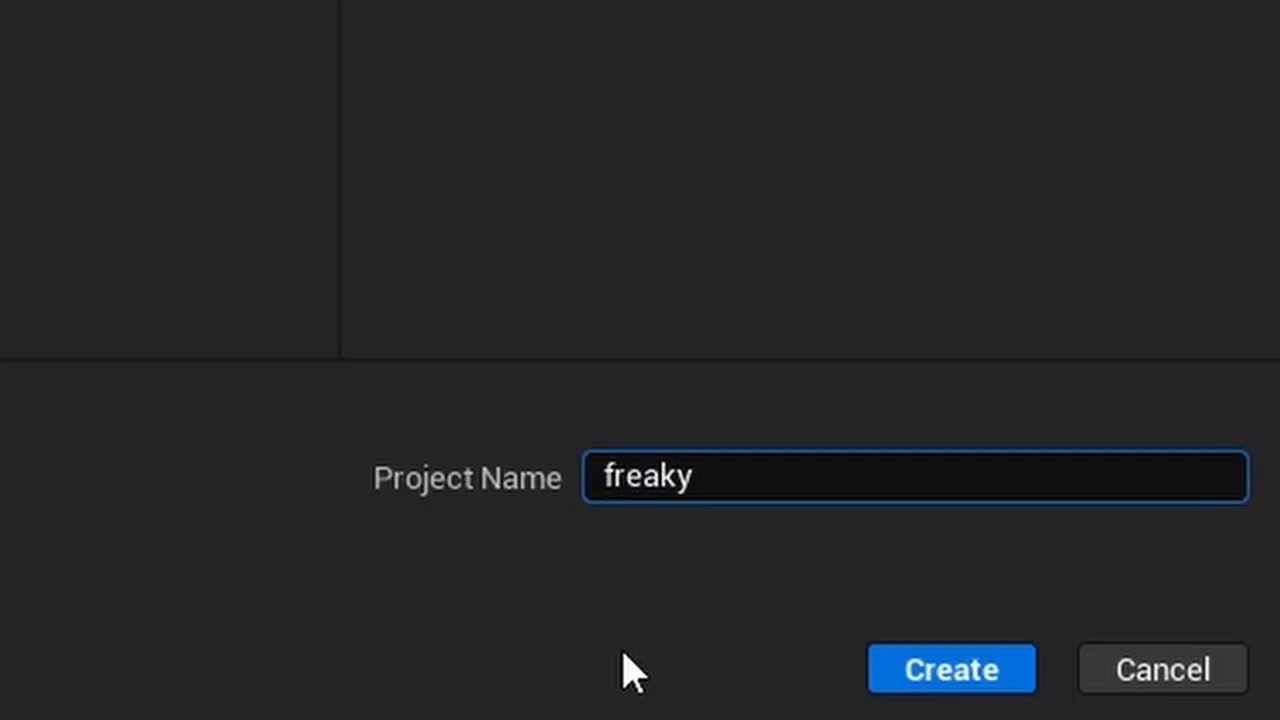
Name the new project 'fnafgame' in the Project Name field.
type("fnafgame")
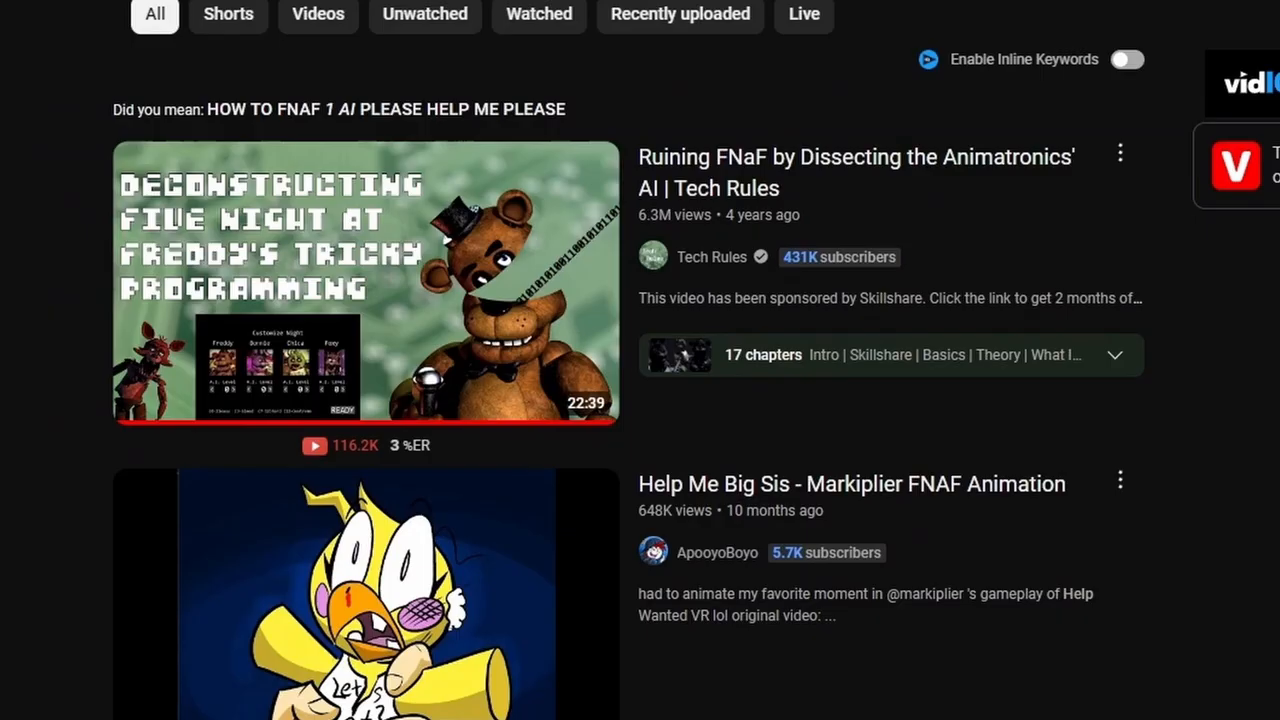
Select a FNAF 1 animatronic AI video from the YouTube results.
left_click(364, 284)
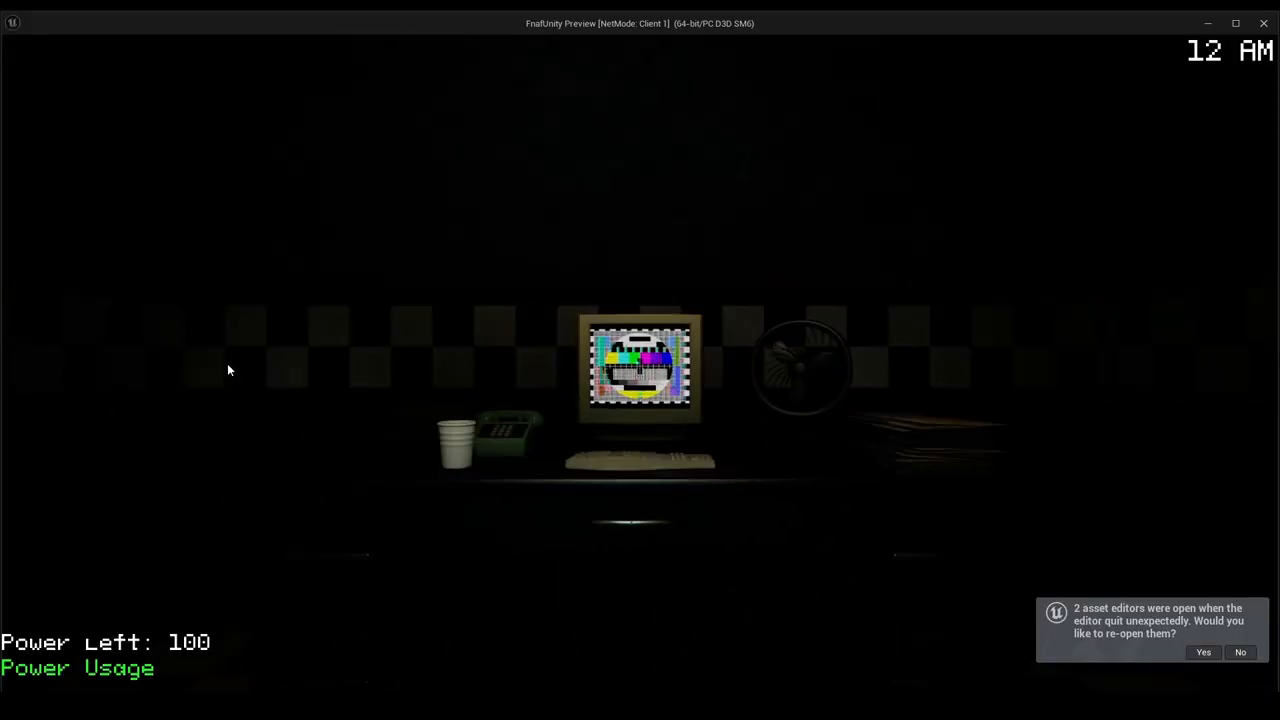
mouse_move(630, 304)
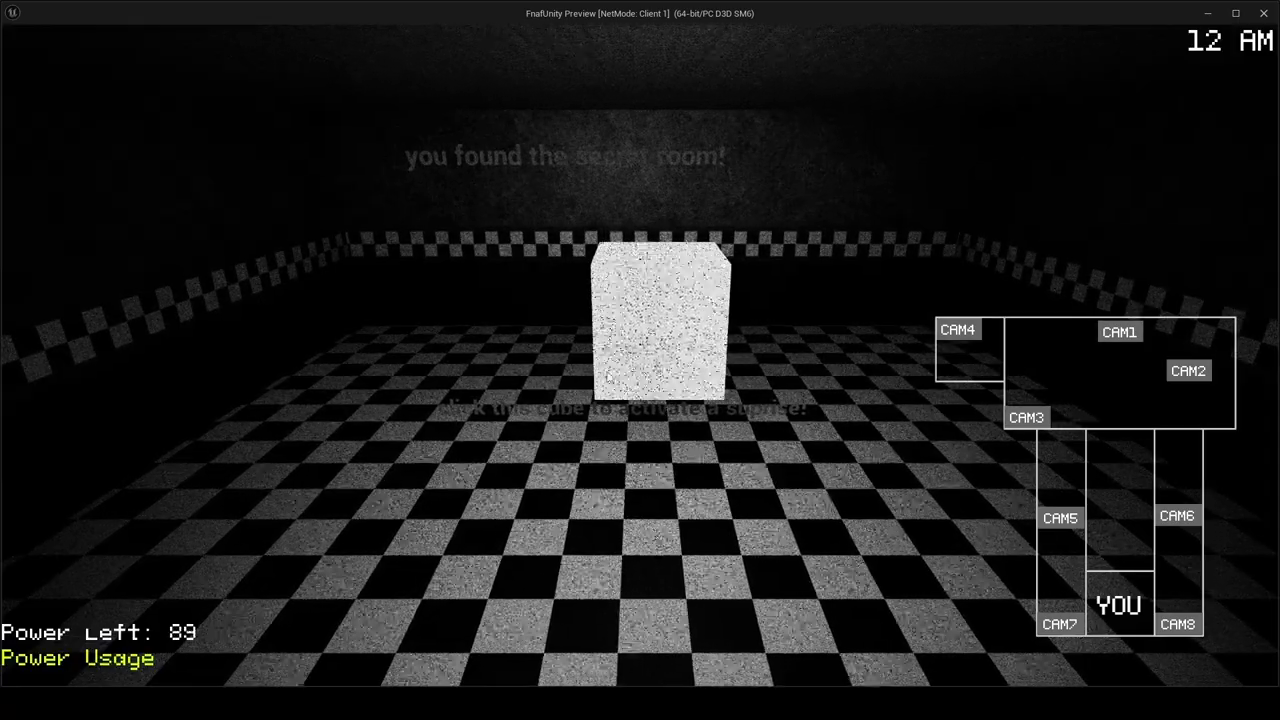
Start the play-test to explore the night and reach the secret room.
left_click(658, 320)
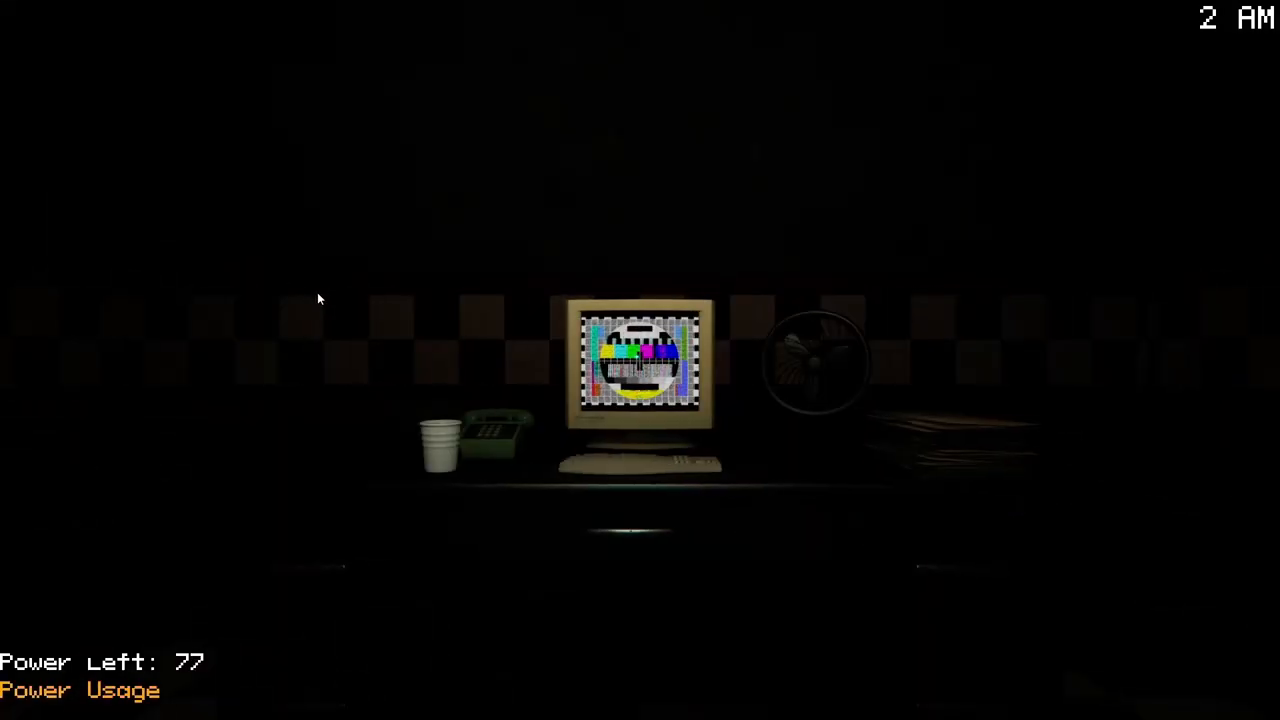
mouse_move(1008, 424)
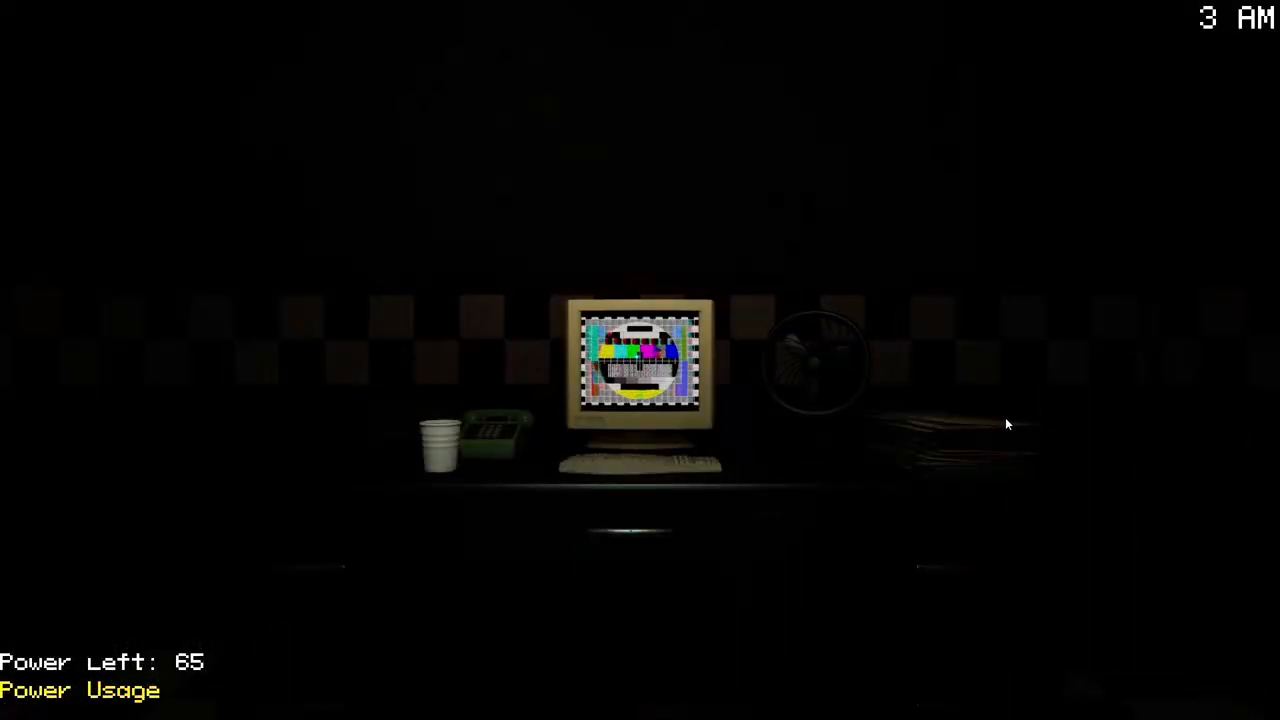